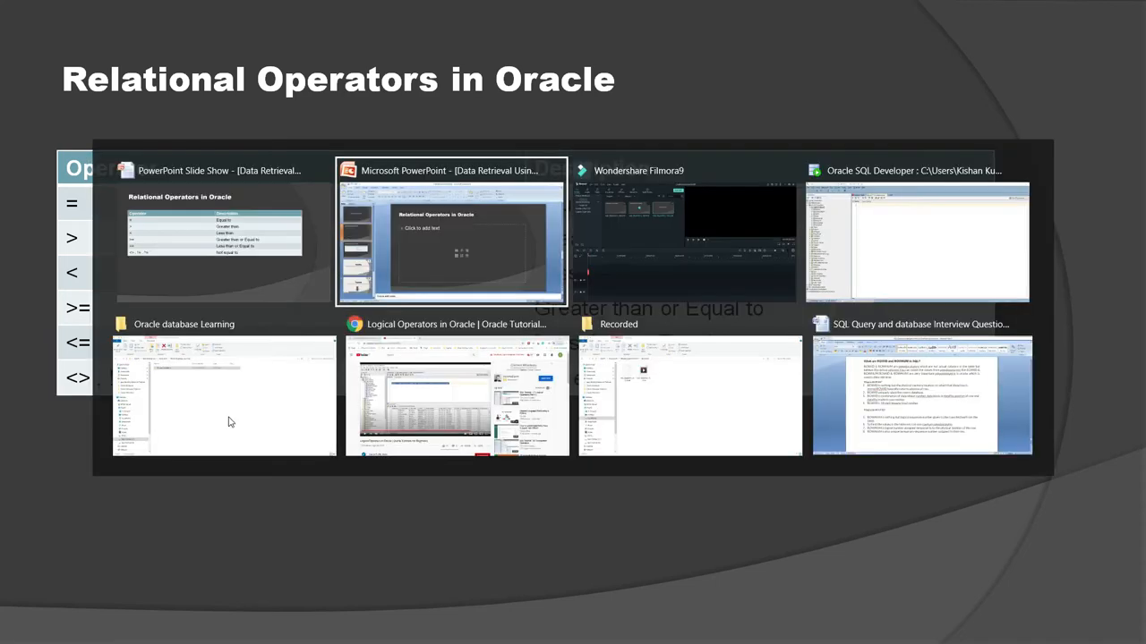
Switch from PowerPoint to the Oracle SQL Developer window with its empty SCOTT worksheet.
click(918, 241)
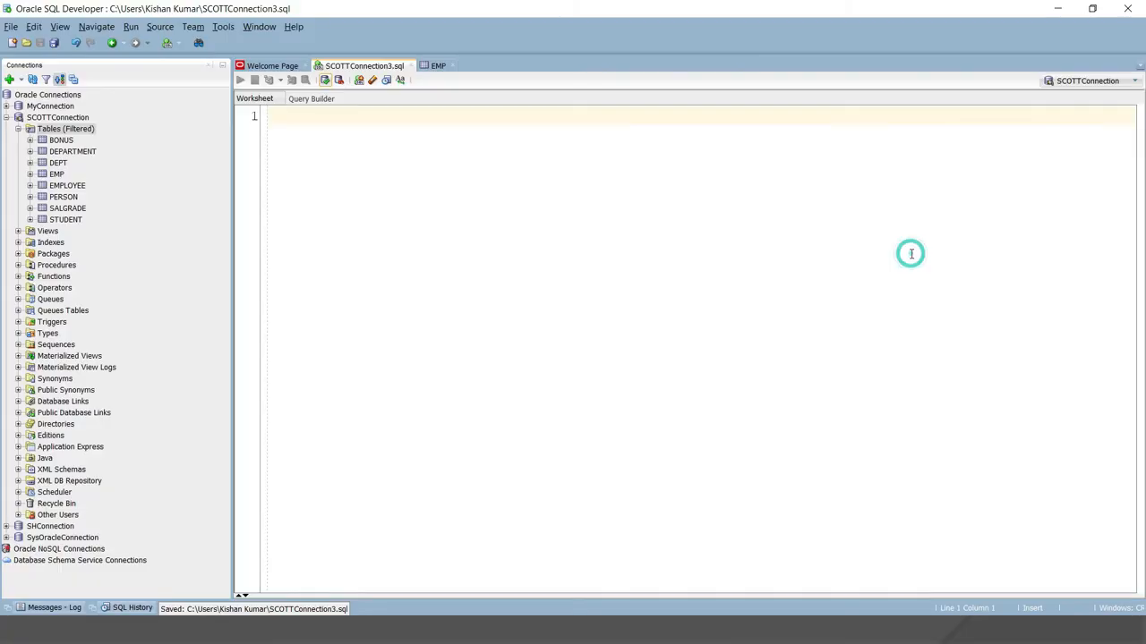
mouse_move(461, 221)
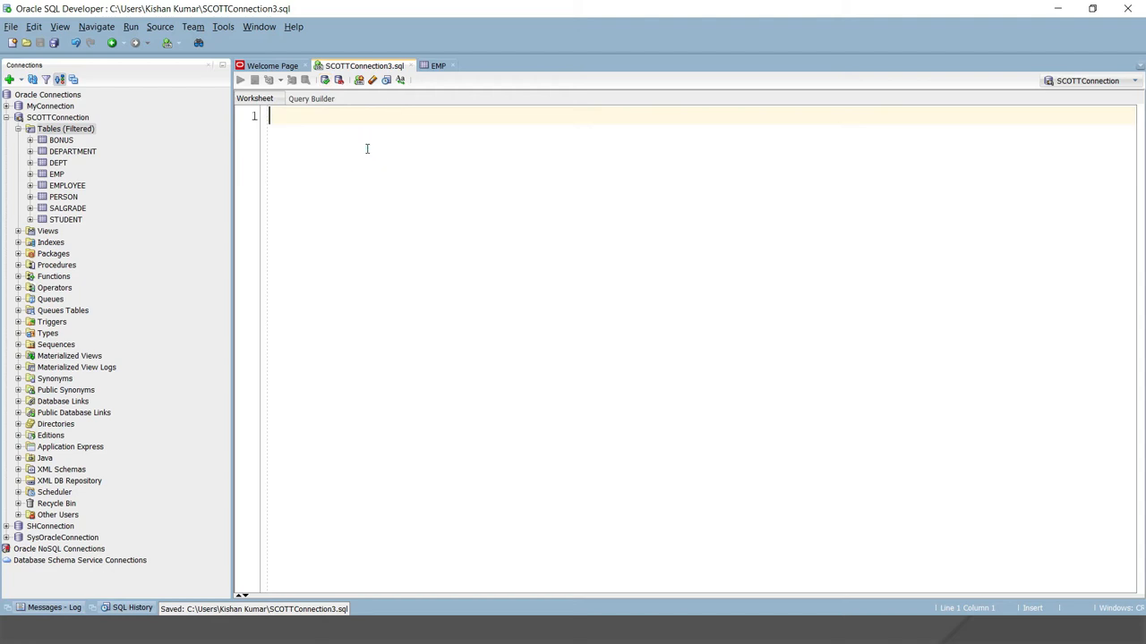
Write and run SELECT * FROM EMP, returning all 14 employee rows.
text(SEELC)
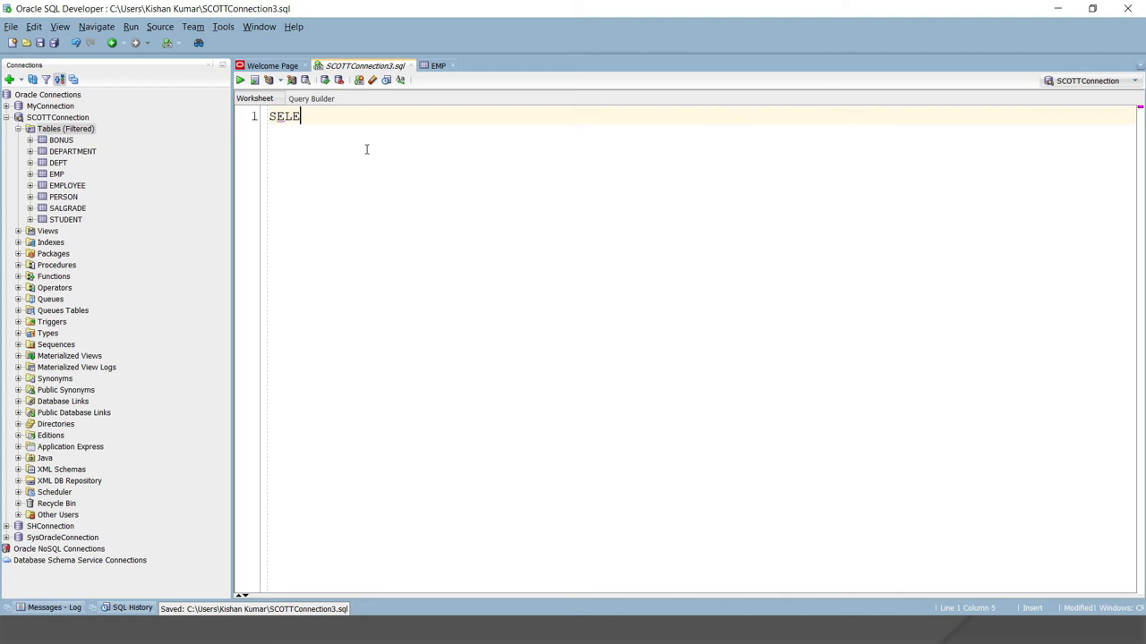
text(CT)
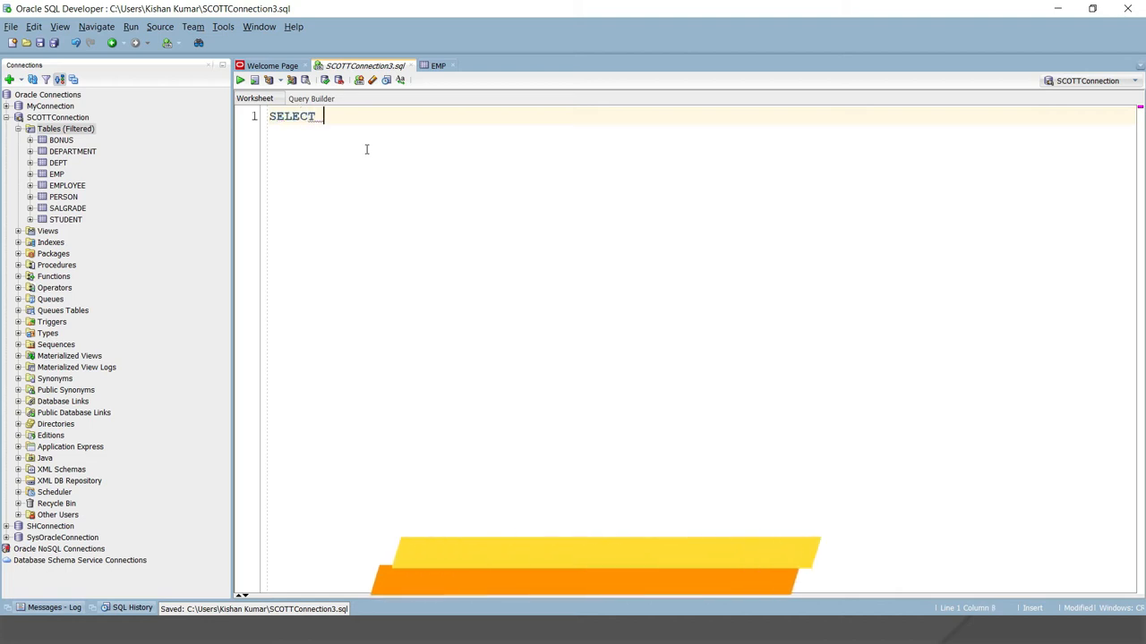
text(*)
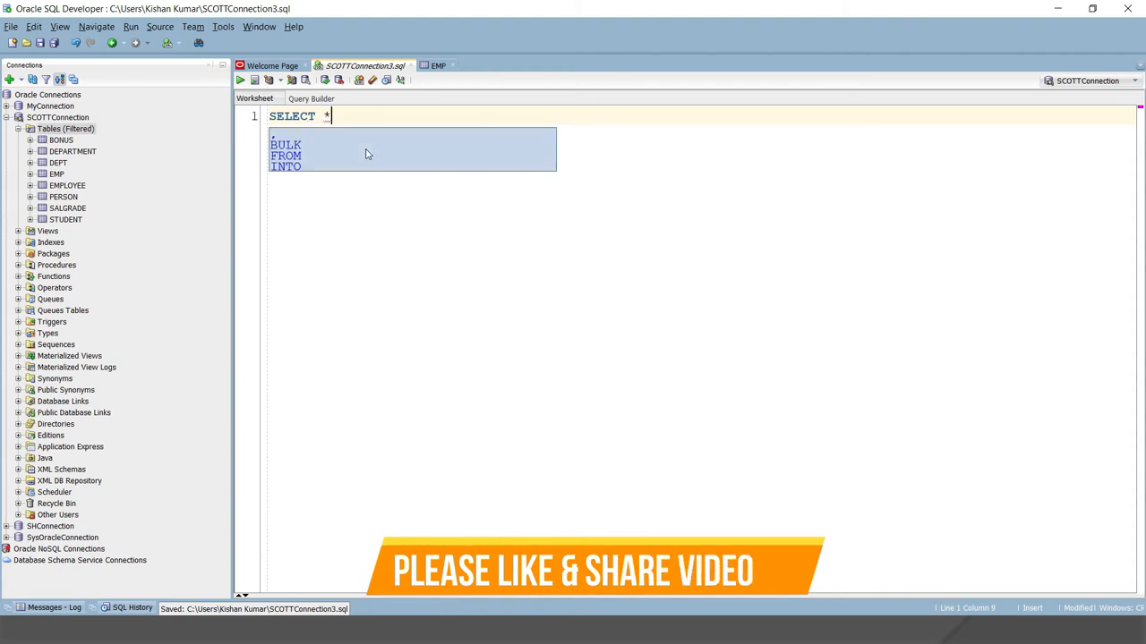
mouse_move(365, 154)
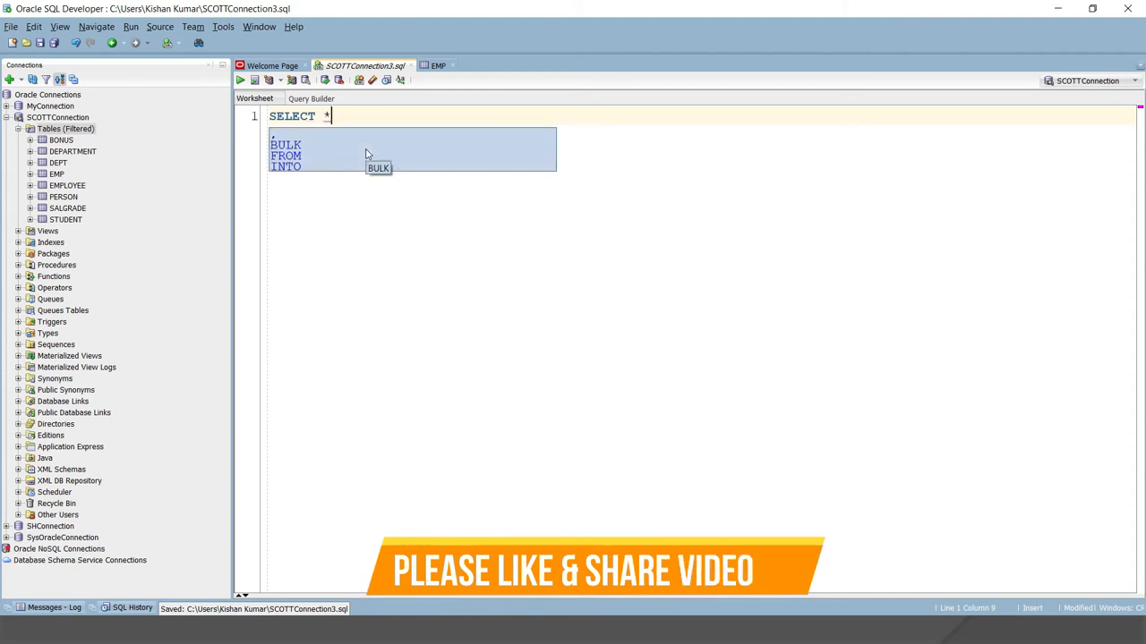
text(FROM)
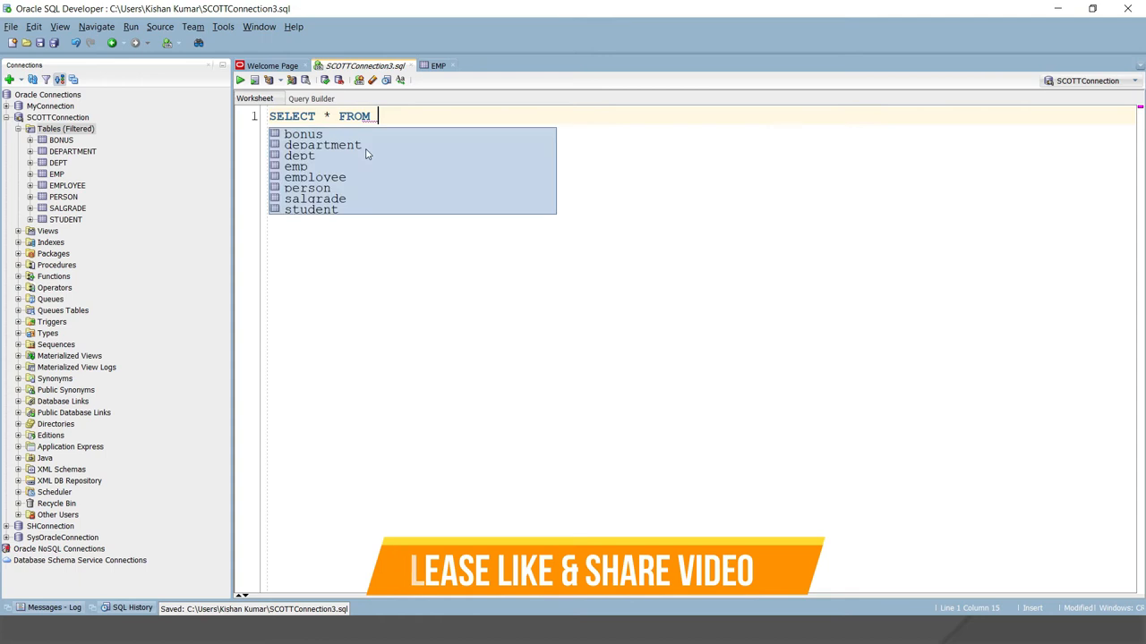
text(EMP)
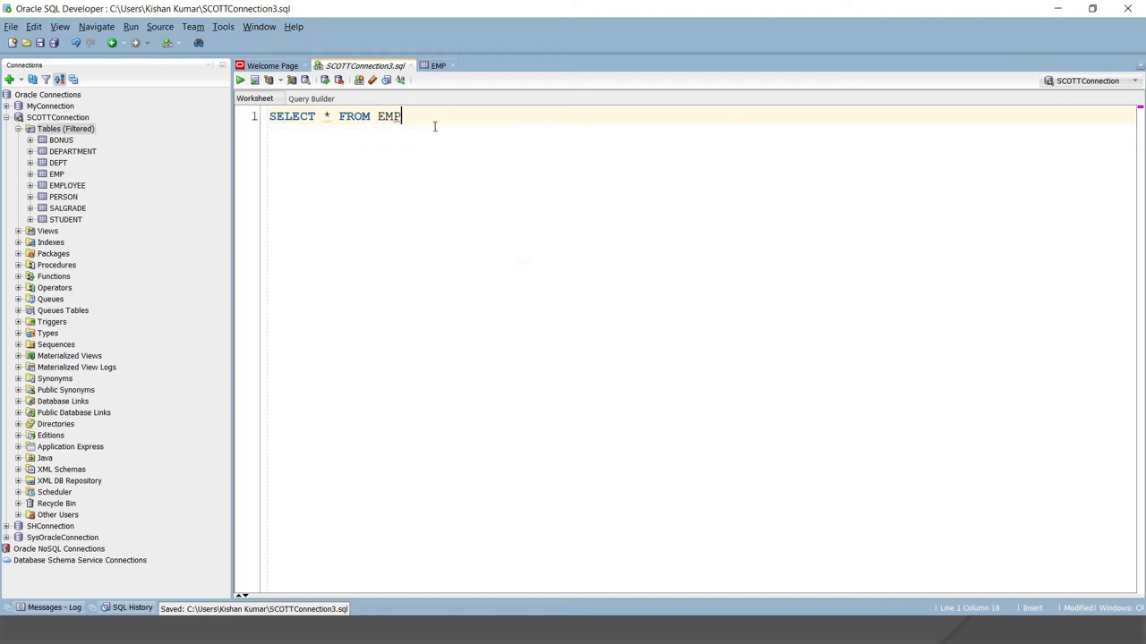
click(240, 80)
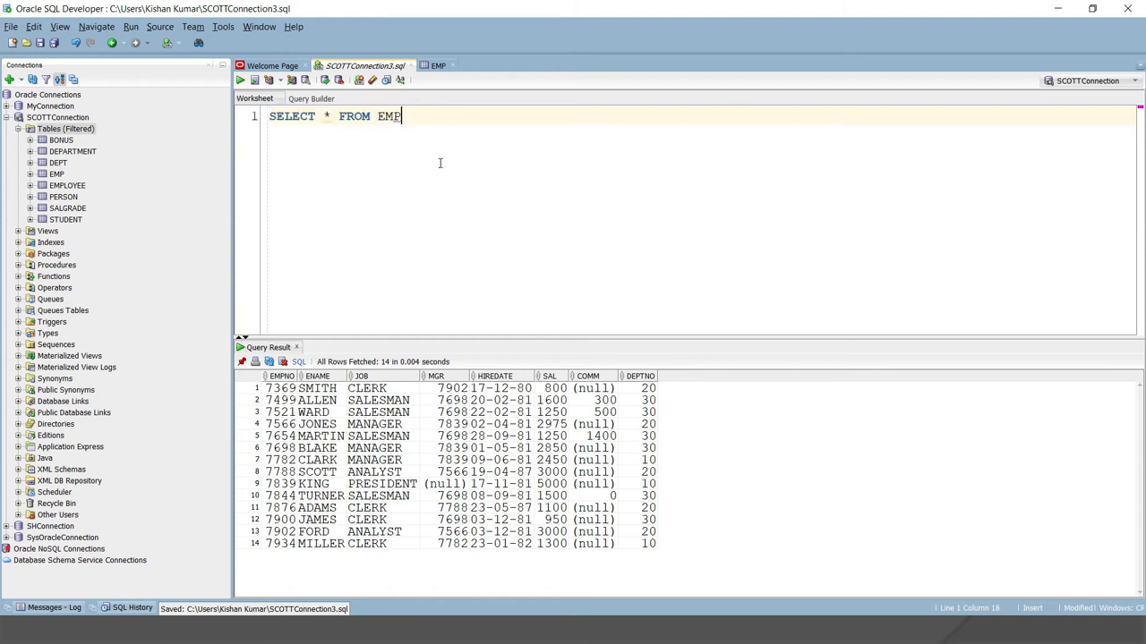
Add WHERE DEPTNO = 20; and run it to get the 5 department-20 employees.
text(WHERE)
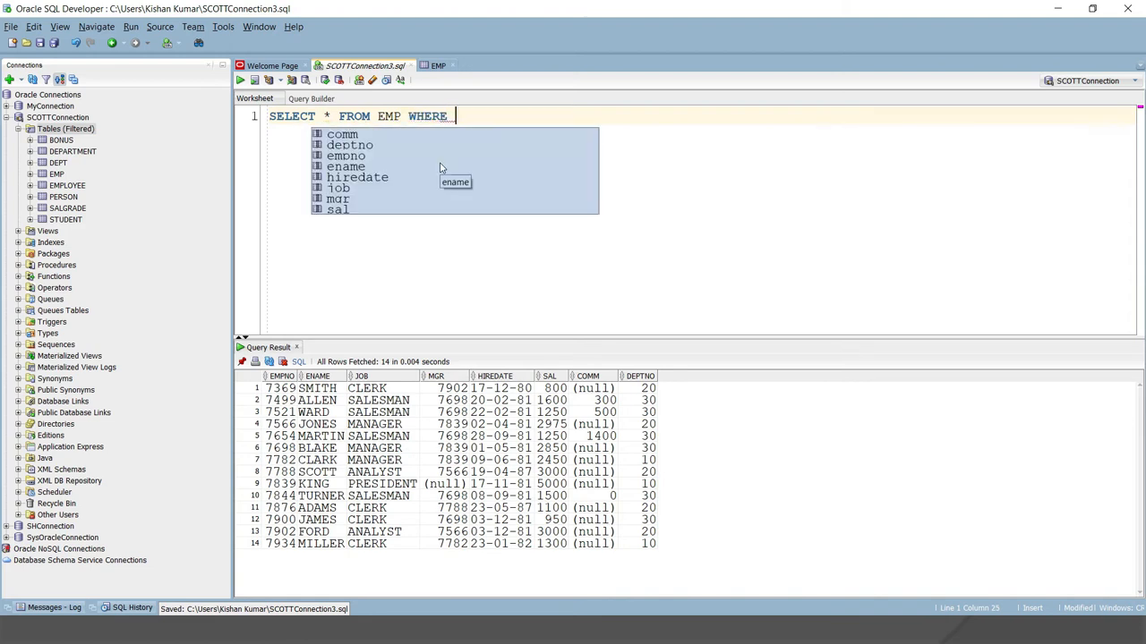
text(DEP)
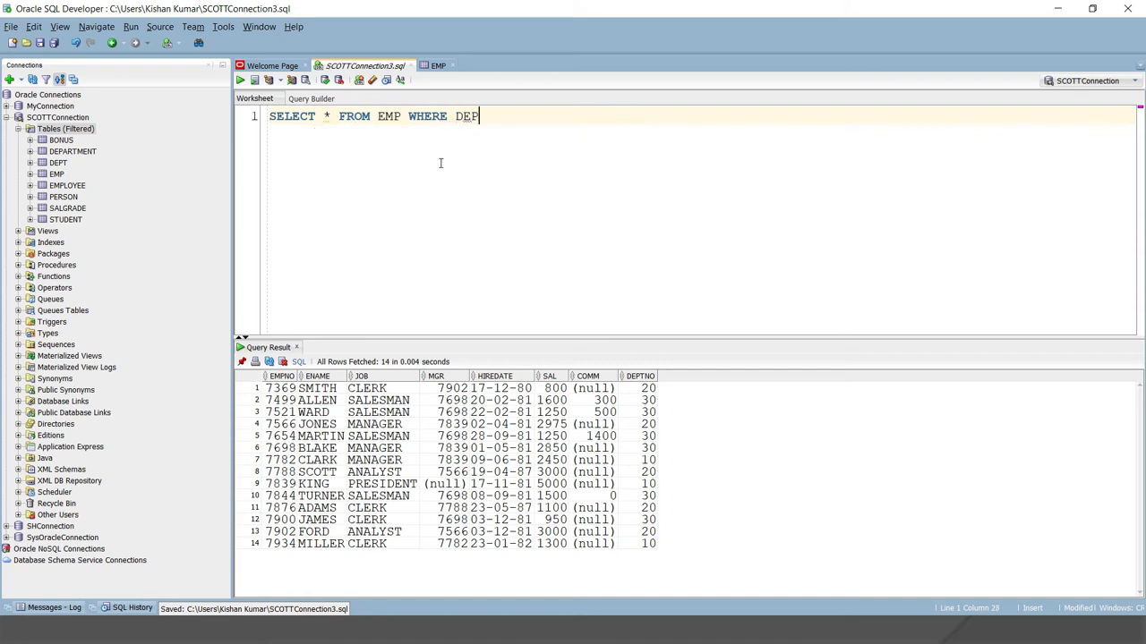
text(TNO)
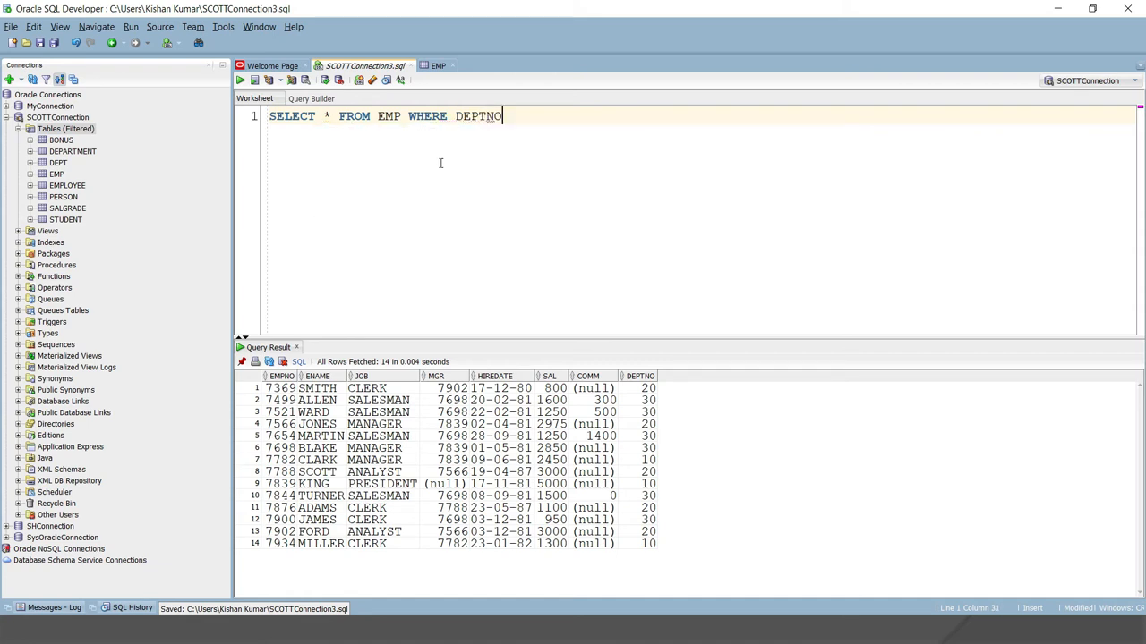
text(= 20)
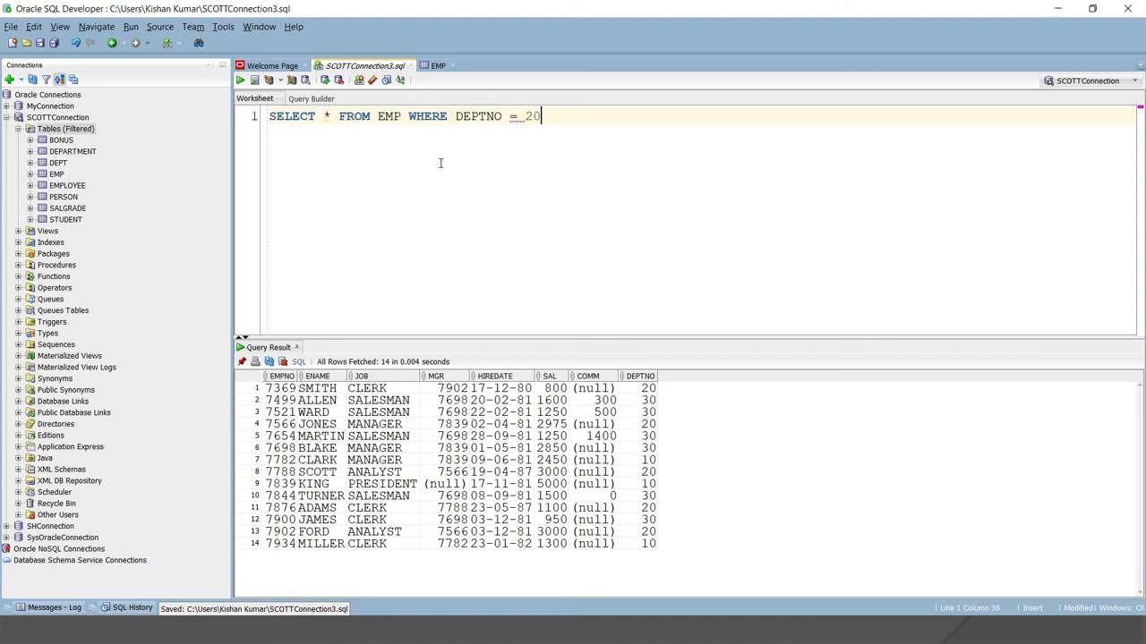
text(;)
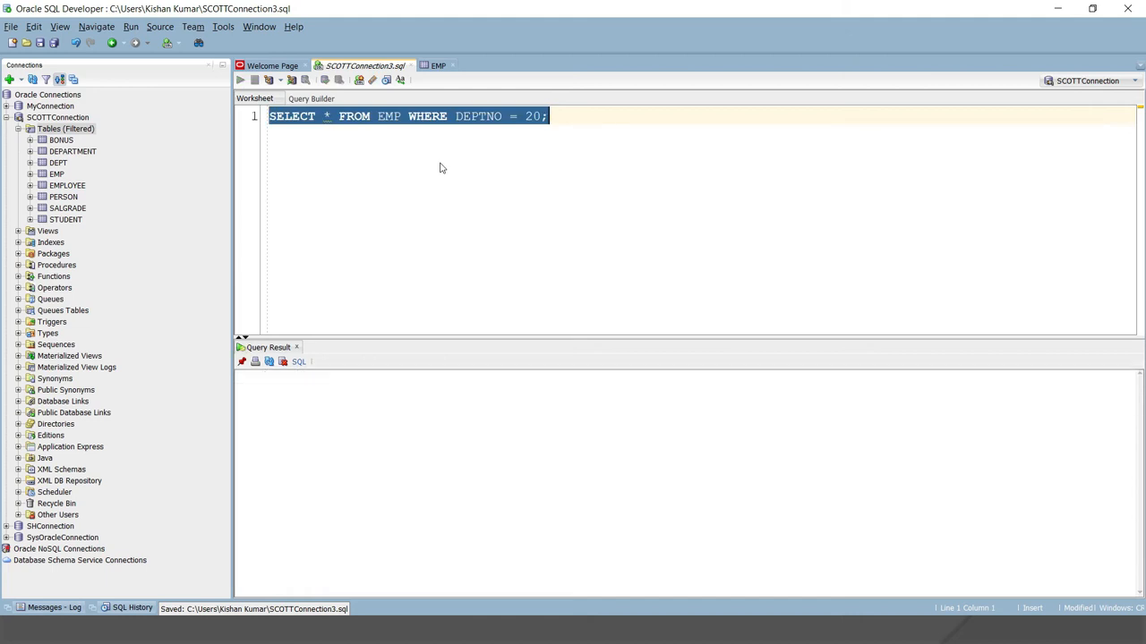
click(240, 79)
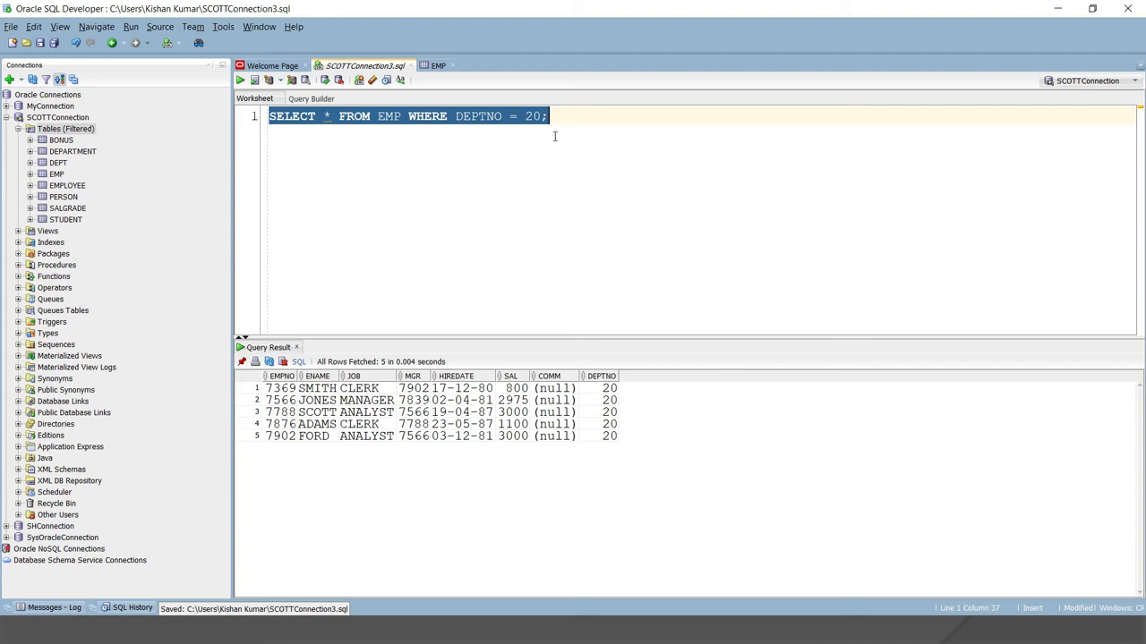
mouse_move(575, 162)
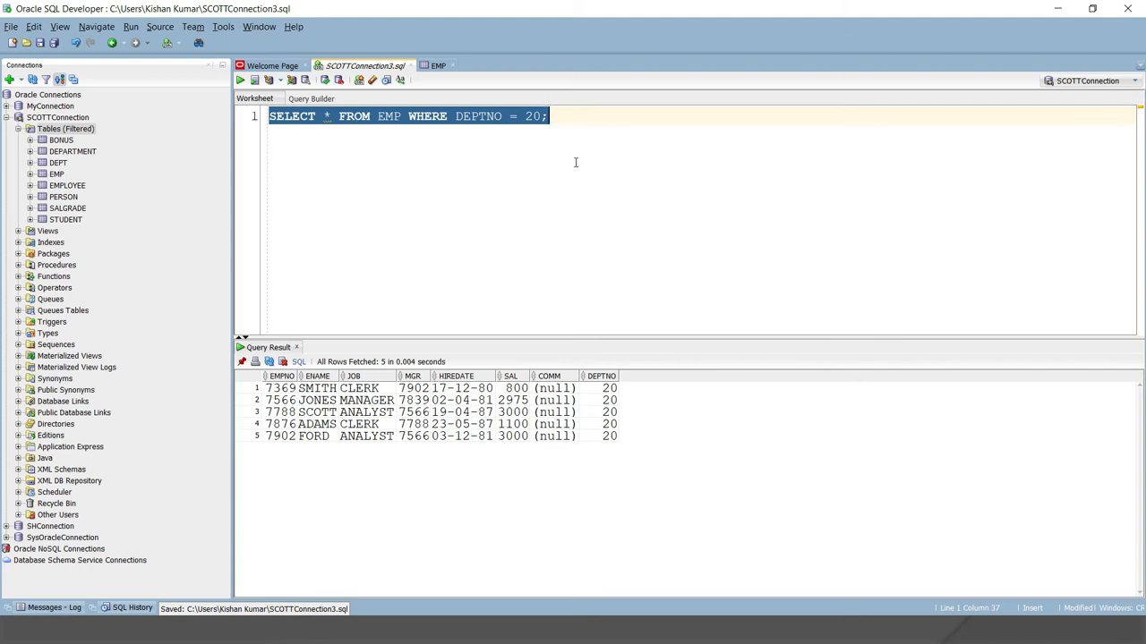
Insert > before the = so the condition becomes DEPTNO >= 20.
click(524, 160)
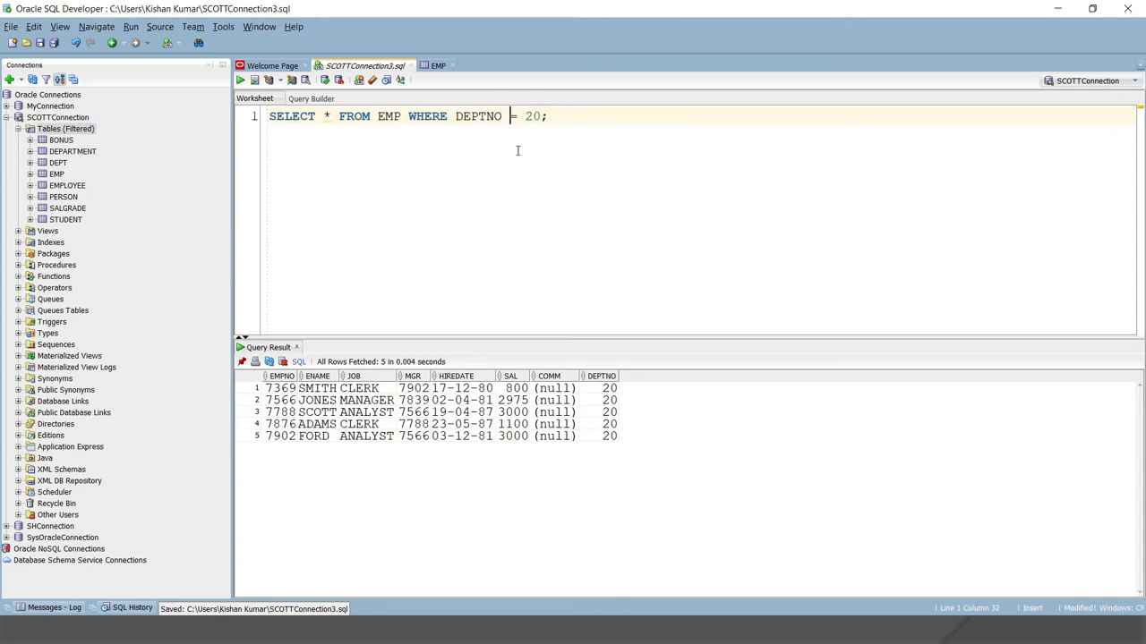
text(>)
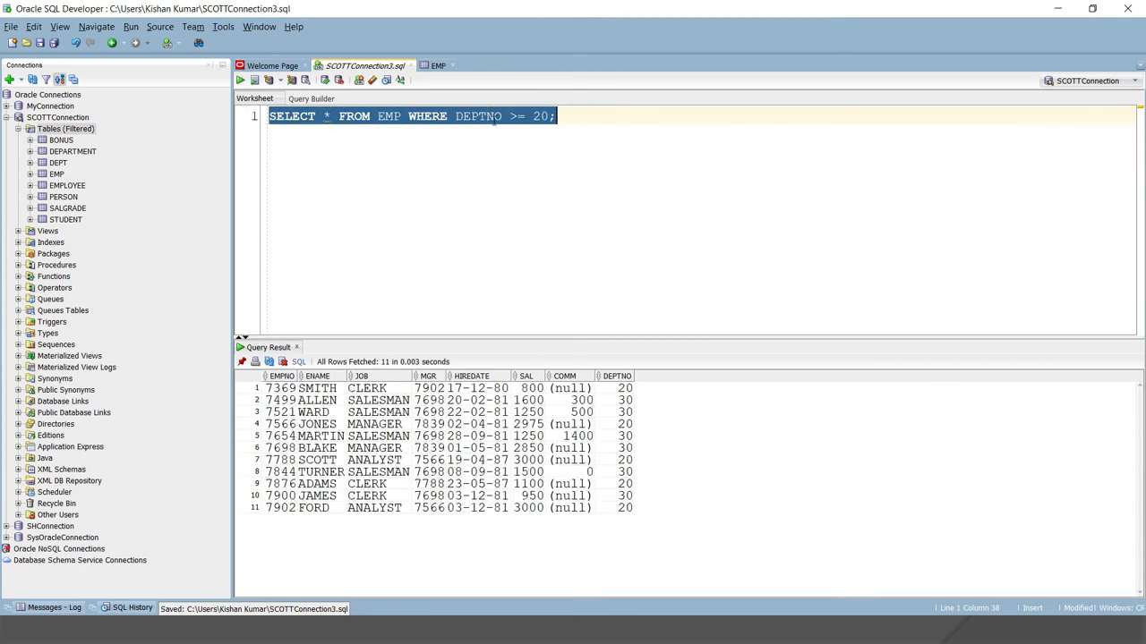
Remove the > so the condition reads DEPTNO = 20 again.
double_click(478, 116)
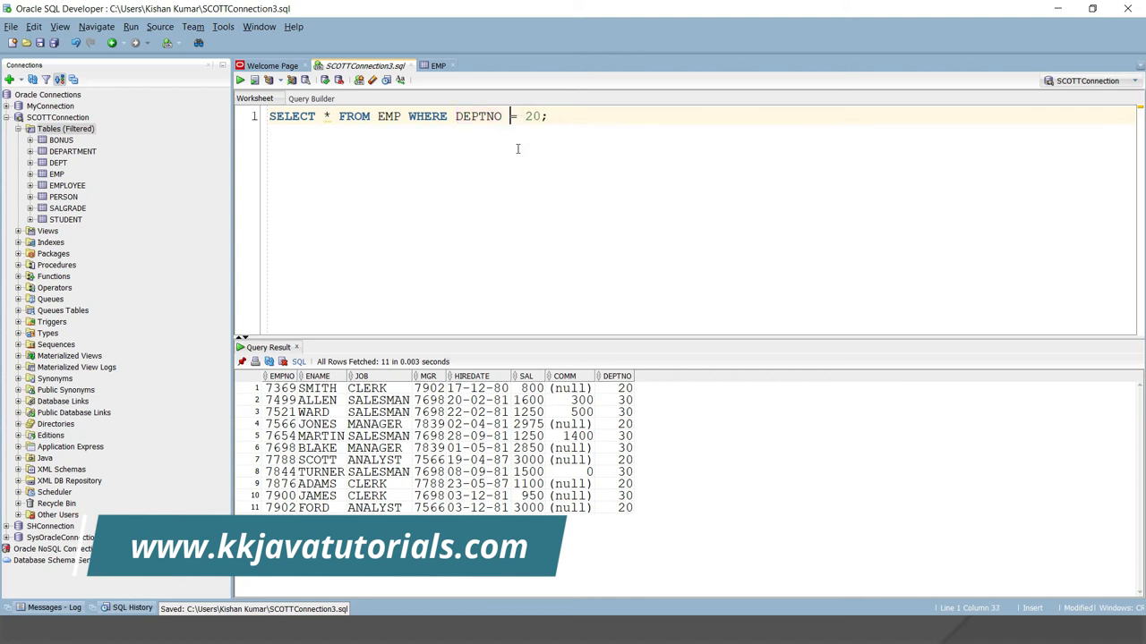
Change the condition to DEPTNO <= 20 and run it, returning 8 employees.
text(<)
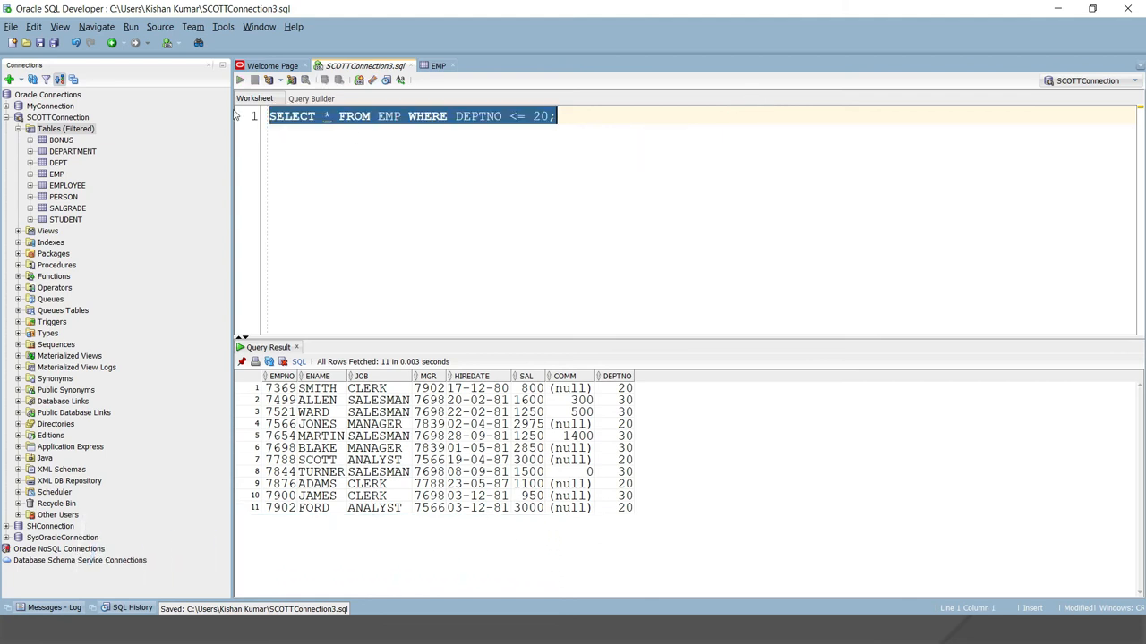
click(240, 79)
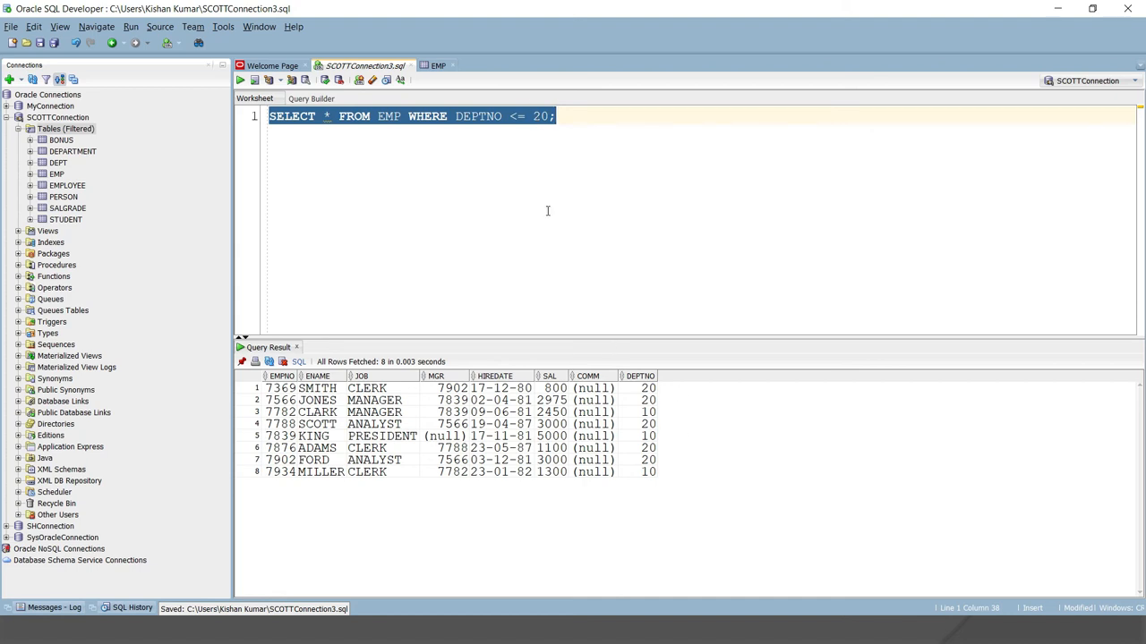
click(529, 166)
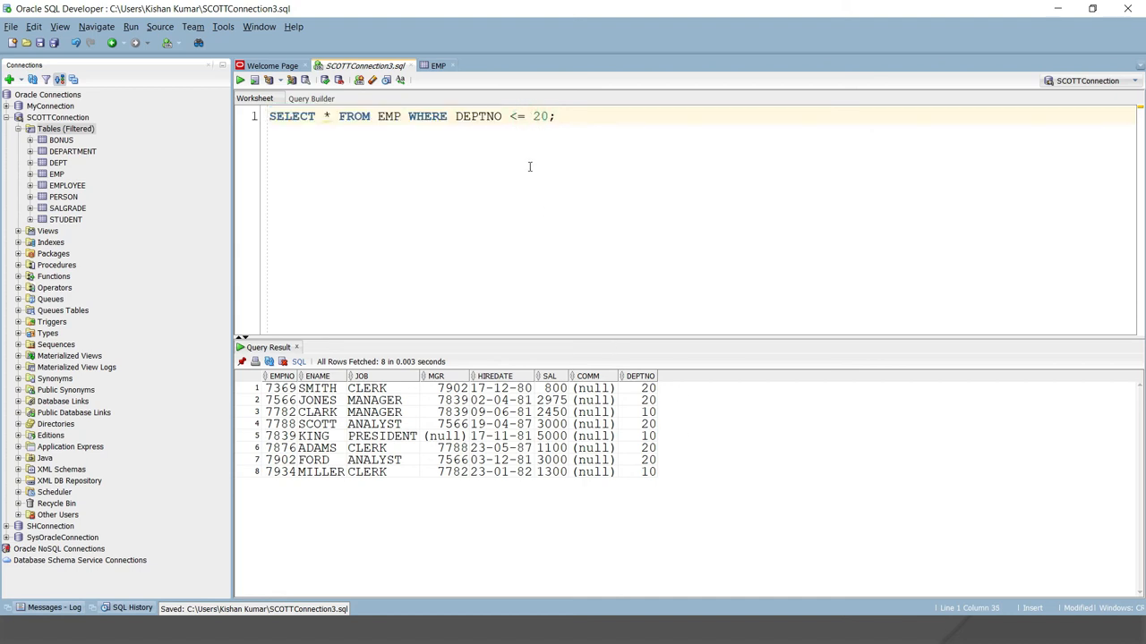
Run DEPTNO <> 20 to list 9 employees, then rewrite the operator as !=.
key(BackSpace)
text(>)
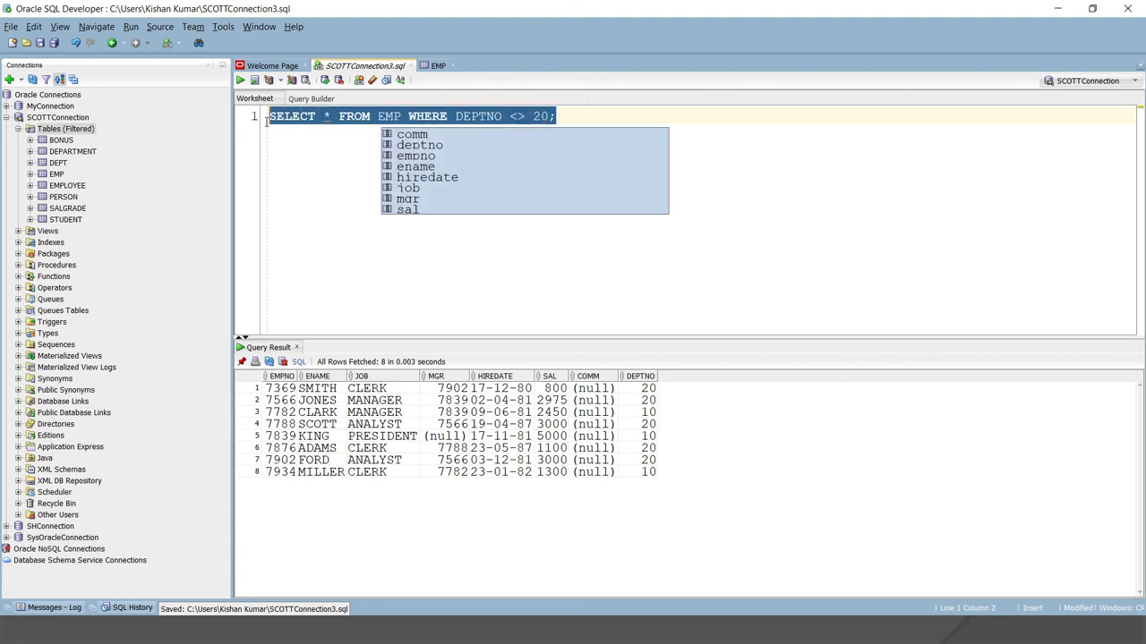
click(239, 79)
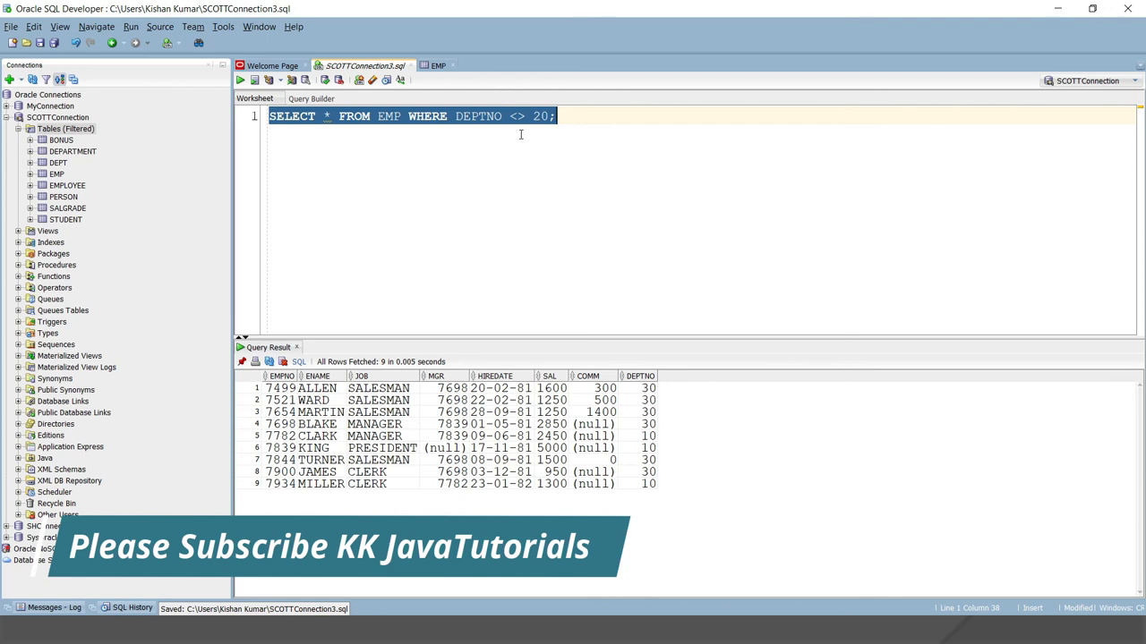
double_click(540, 115)
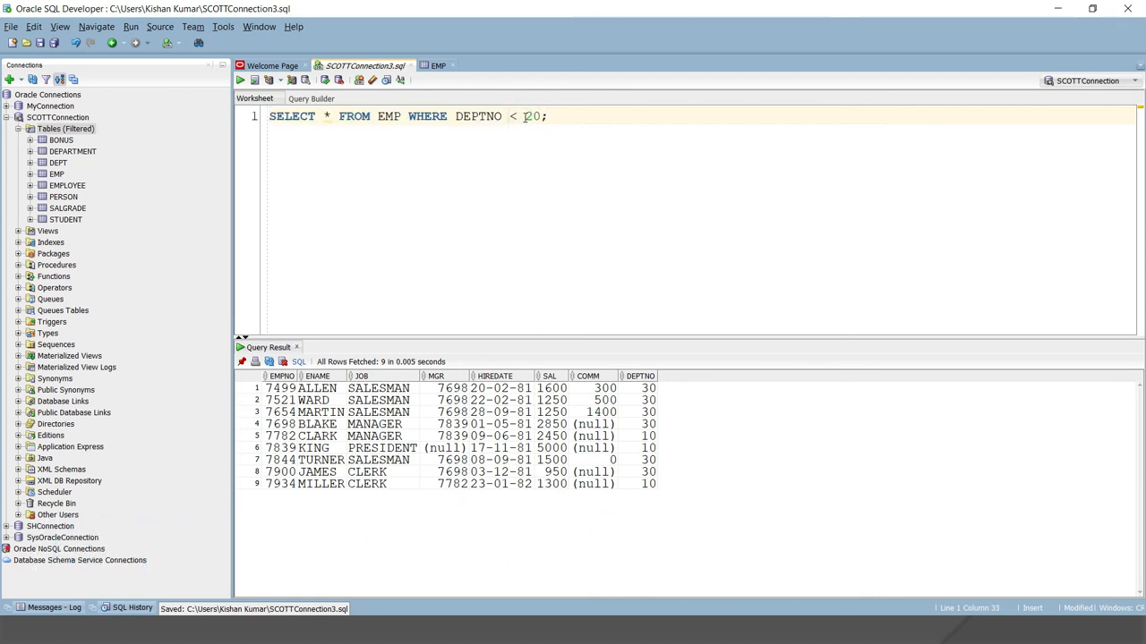
text(!=)
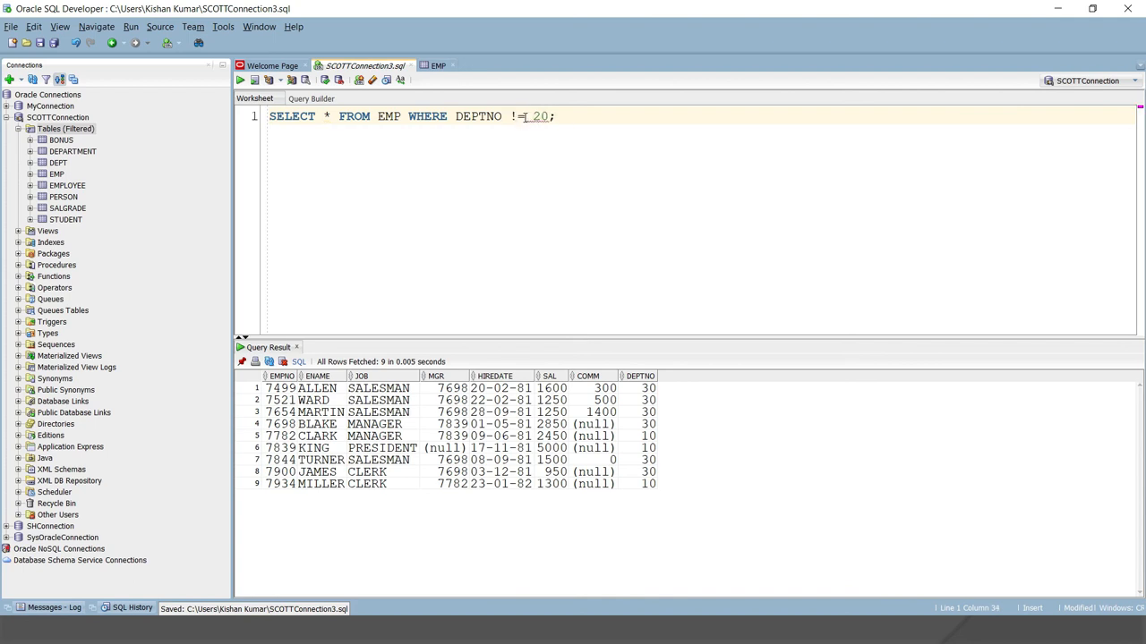